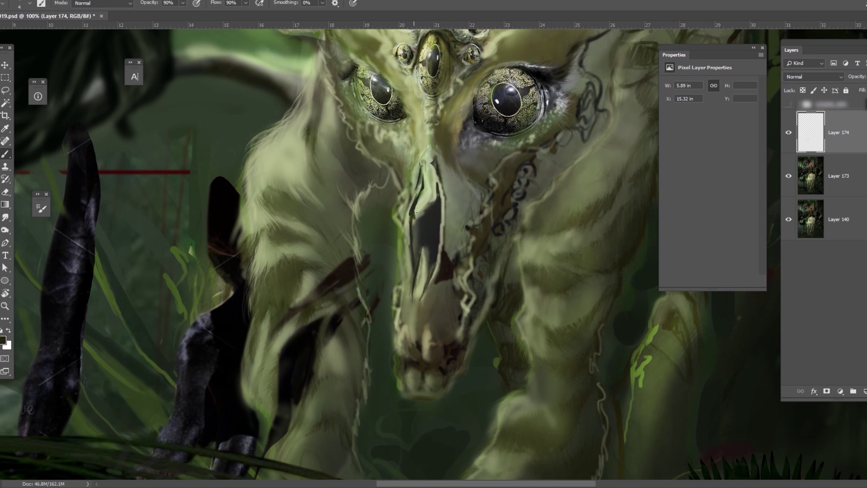
- Reshape the creature's muzzle and add pale dotted strokes along its sides on a new layer
click(420, 210)
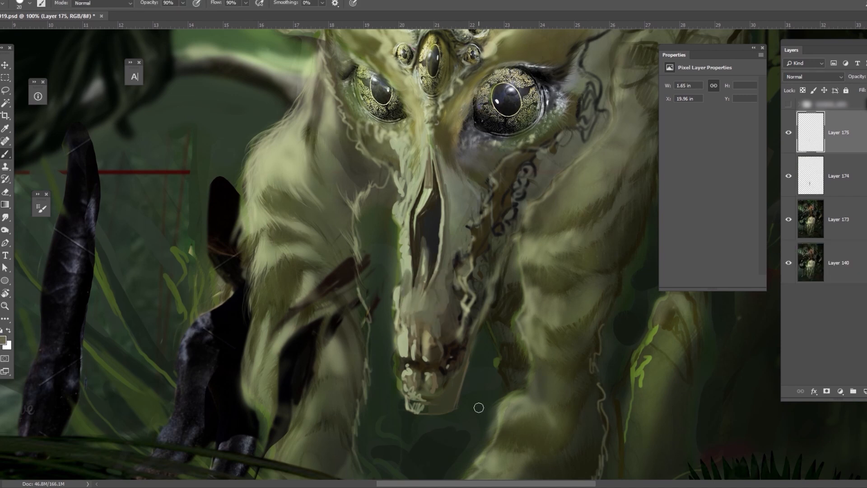
scroll(up, 3)
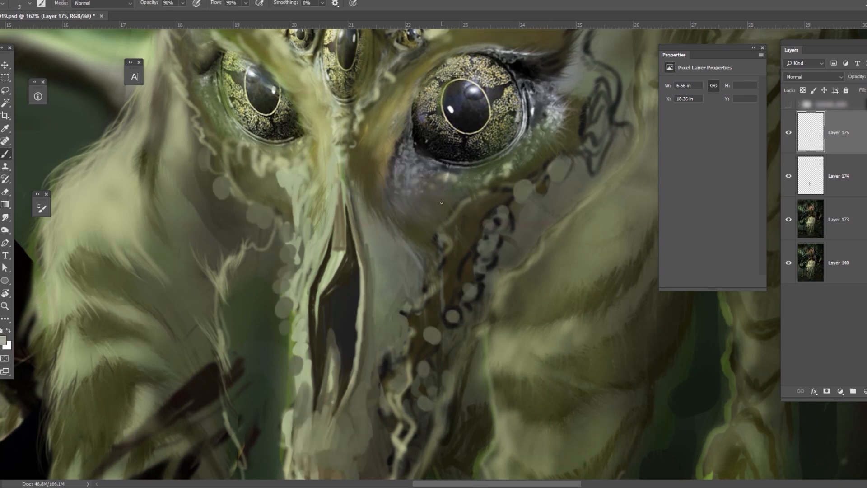
mouse_move(413, 199)
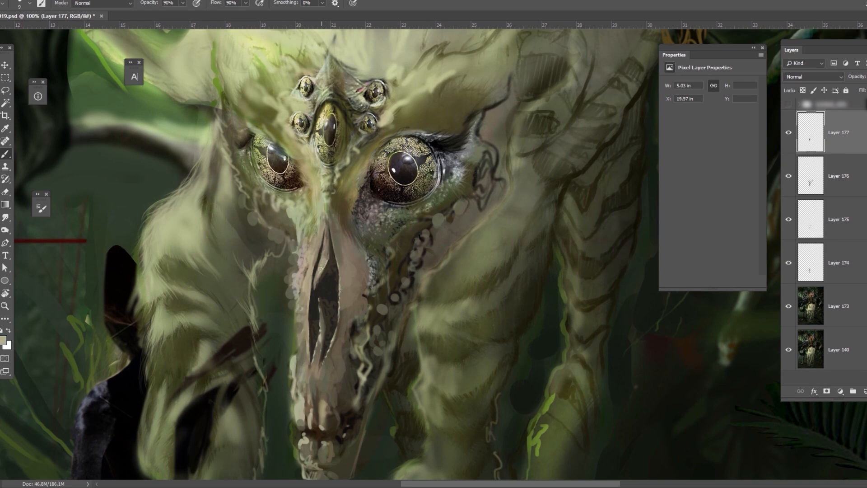
- Paint rows of pale jagged teeth along the open jaws across several new layers, sampling colours
click(6, 128)
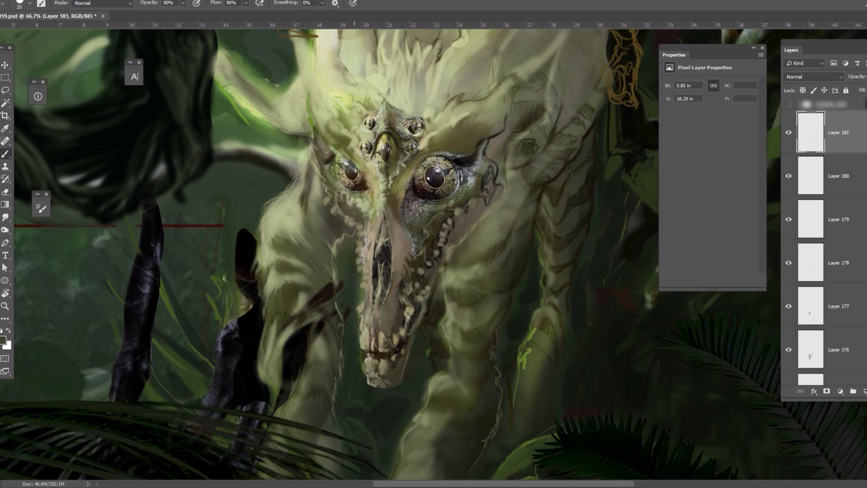
click(6, 167)
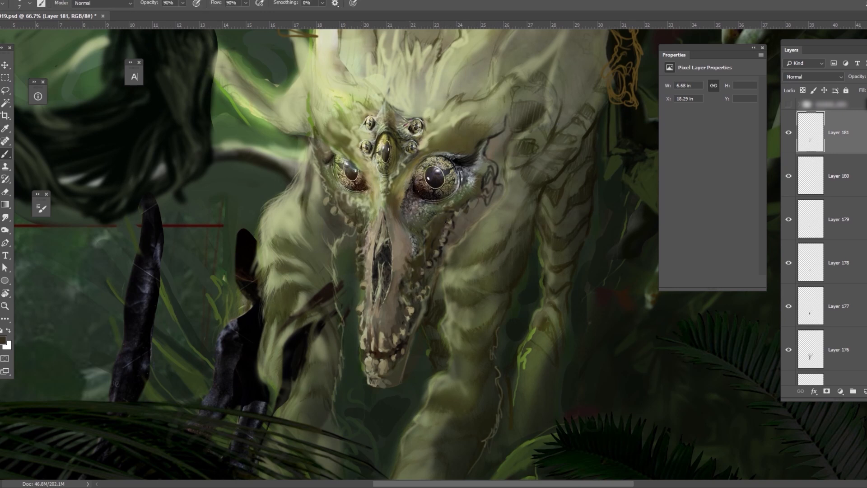
click(365, 370)
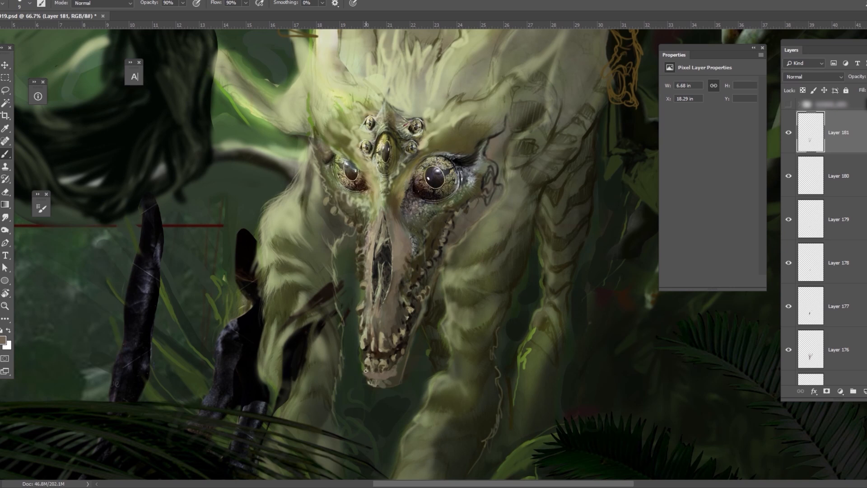
click(7, 129)
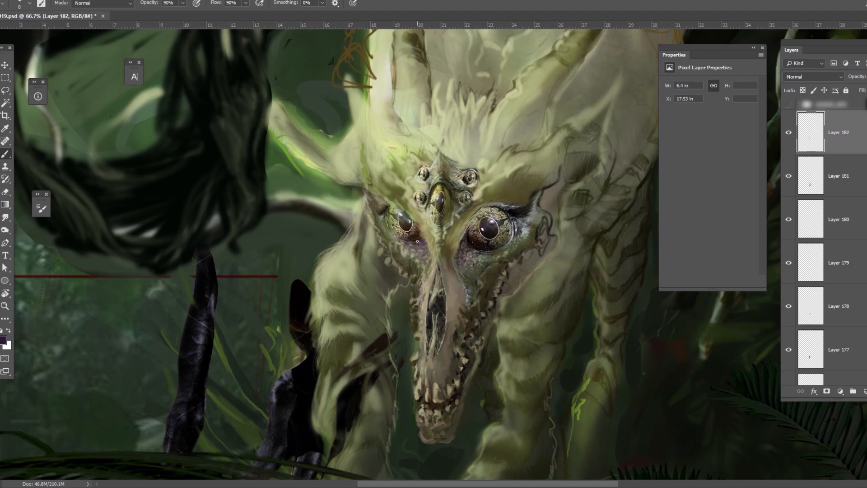
- Fit the painting in view, hide Layer 182, and add a blank layer above it
key(ctrl+s)
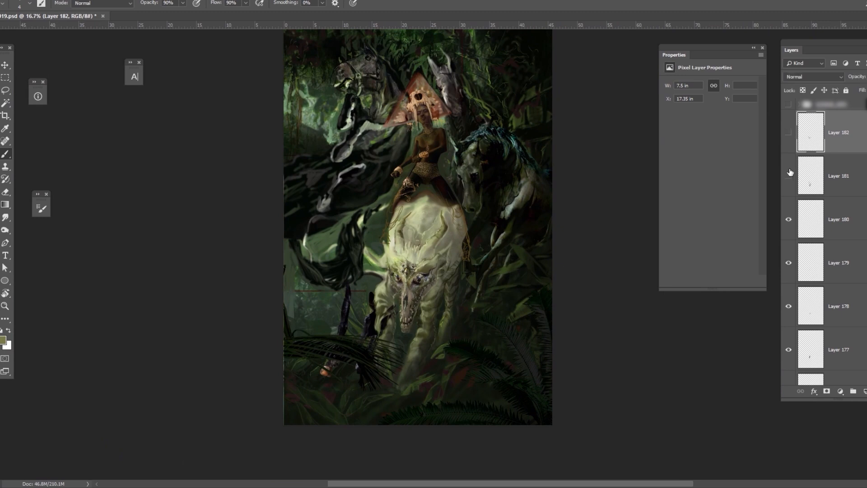
click(789, 133)
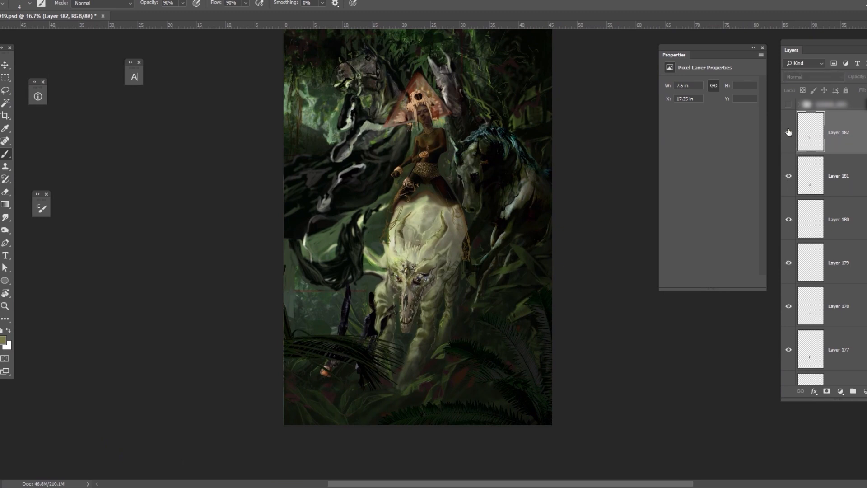
click(789, 132)
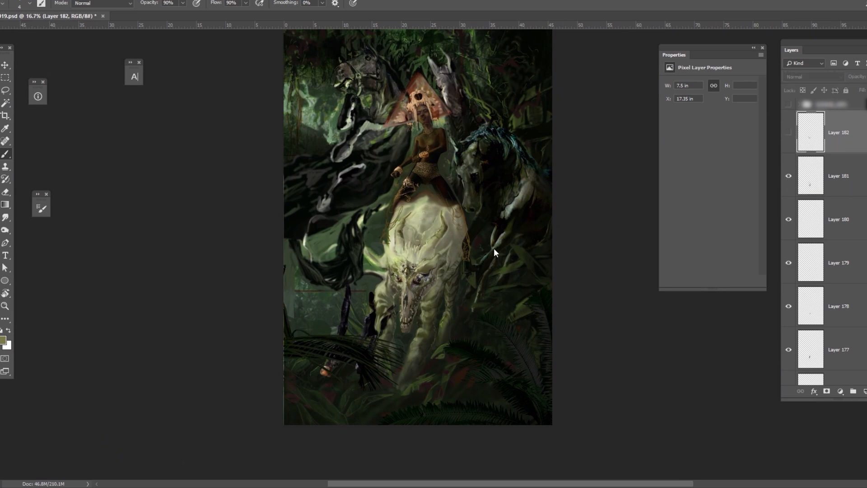
click(852, 391)
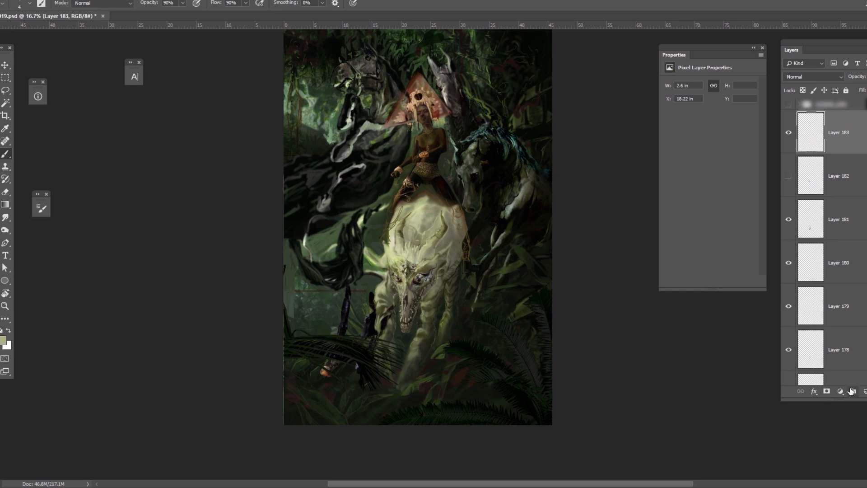
- Sample foliage colours and sketch faint leaf strokes in the misty grey area
click(789, 176)
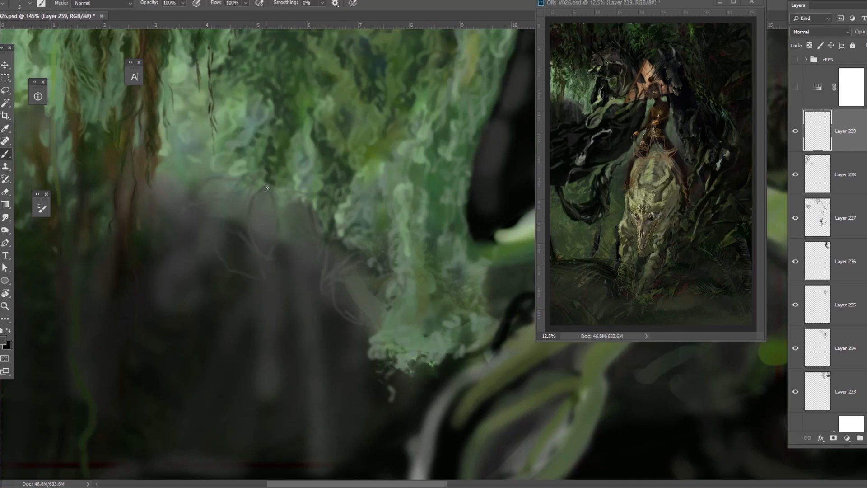
mouse_move(312, 161)
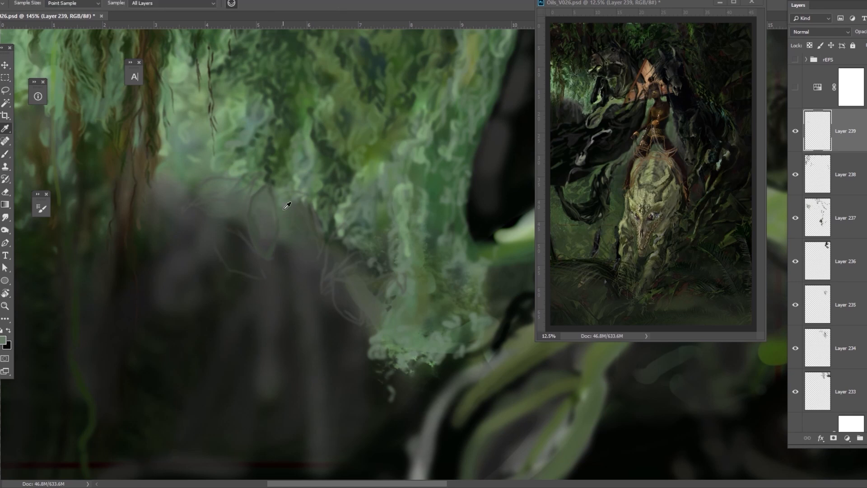
click(6, 153)
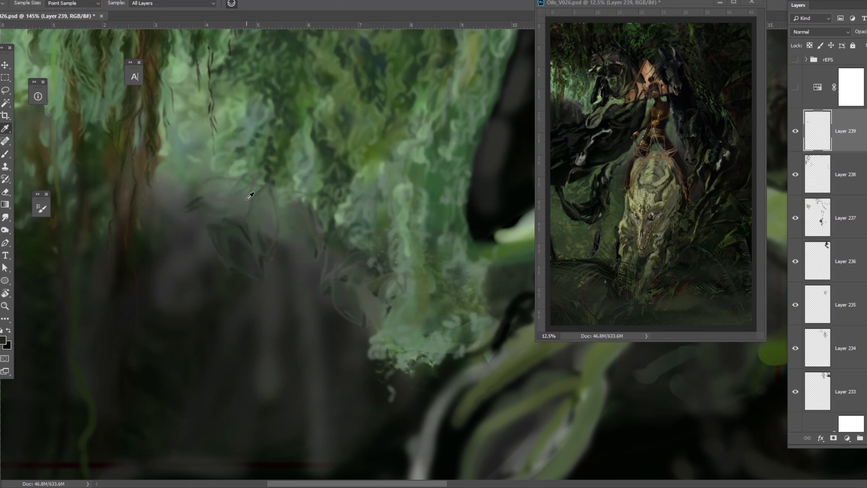
click(6, 154)
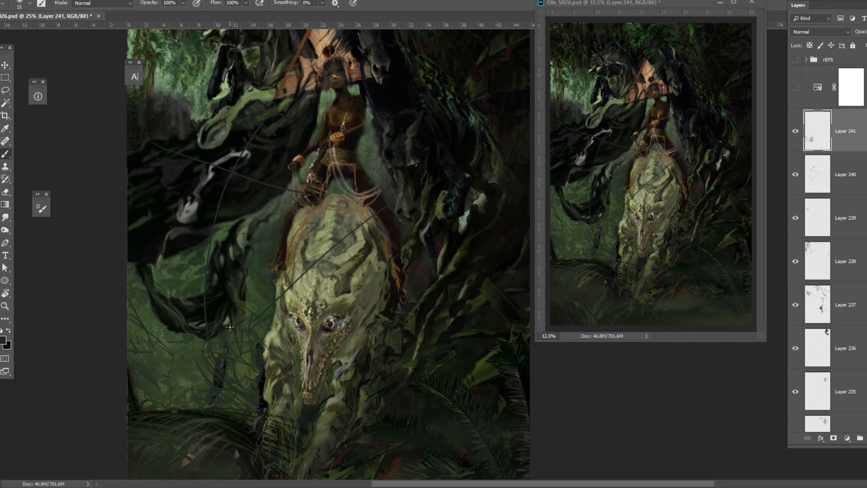
mouse_move(269, 281)
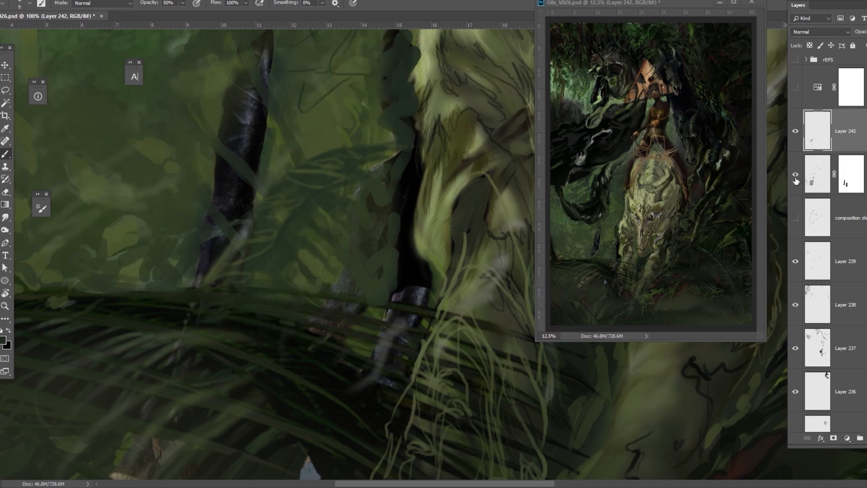
- Add a few more foliage strokes on a new layer, then save the painting
click(817, 174)
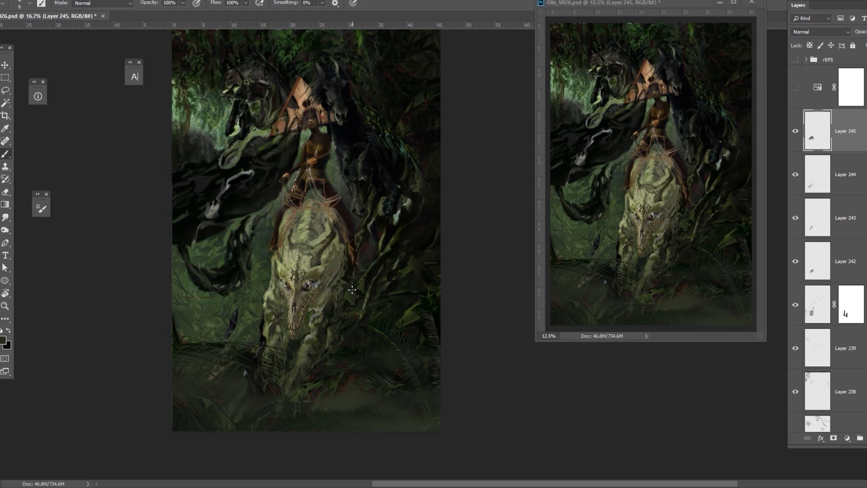
key(ctrl+s)
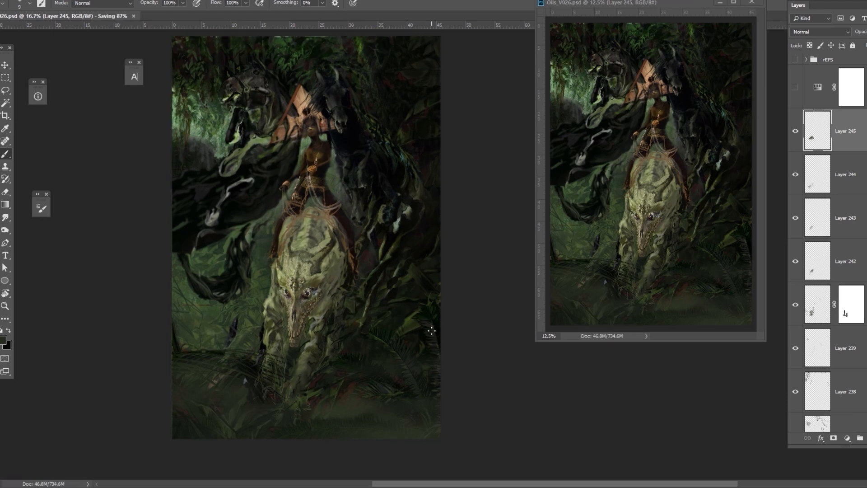